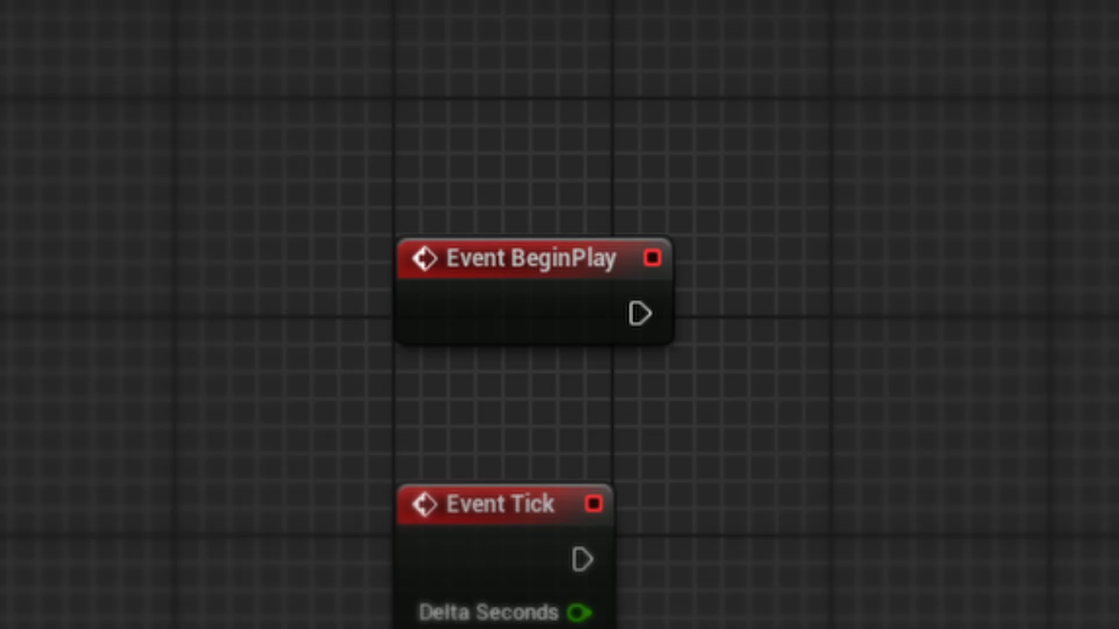
# - Add a custom event named MyEvent with a Boolean input parameter
pyautogui.scroll(-3)
pyautogui.write('add custom')
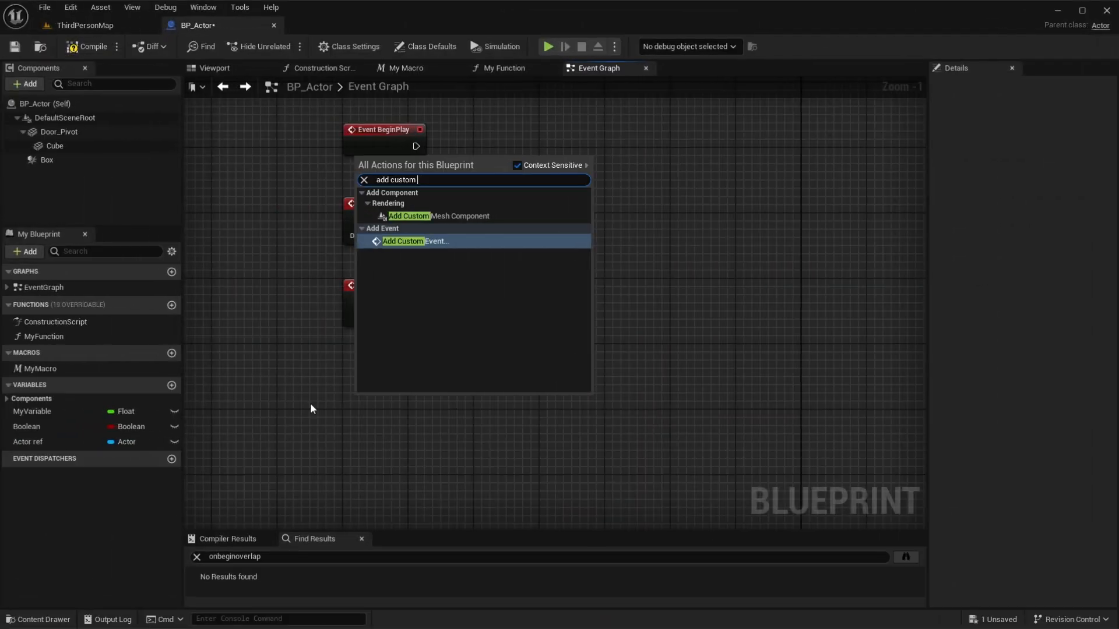
pyautogui.click(404, 242)
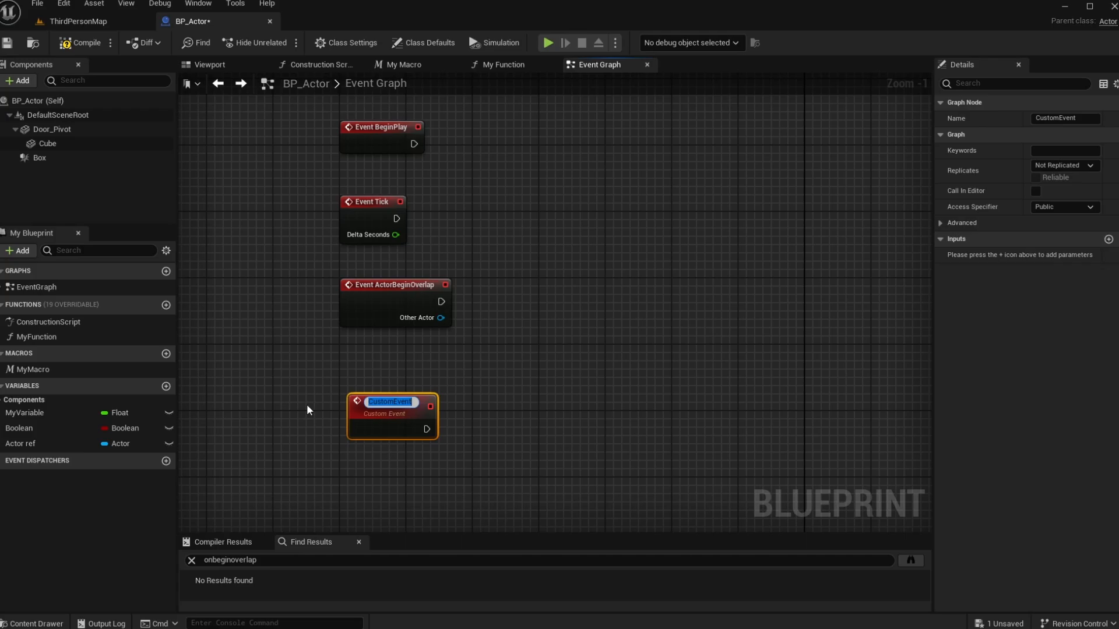
pyautogui.write('MyEvent')
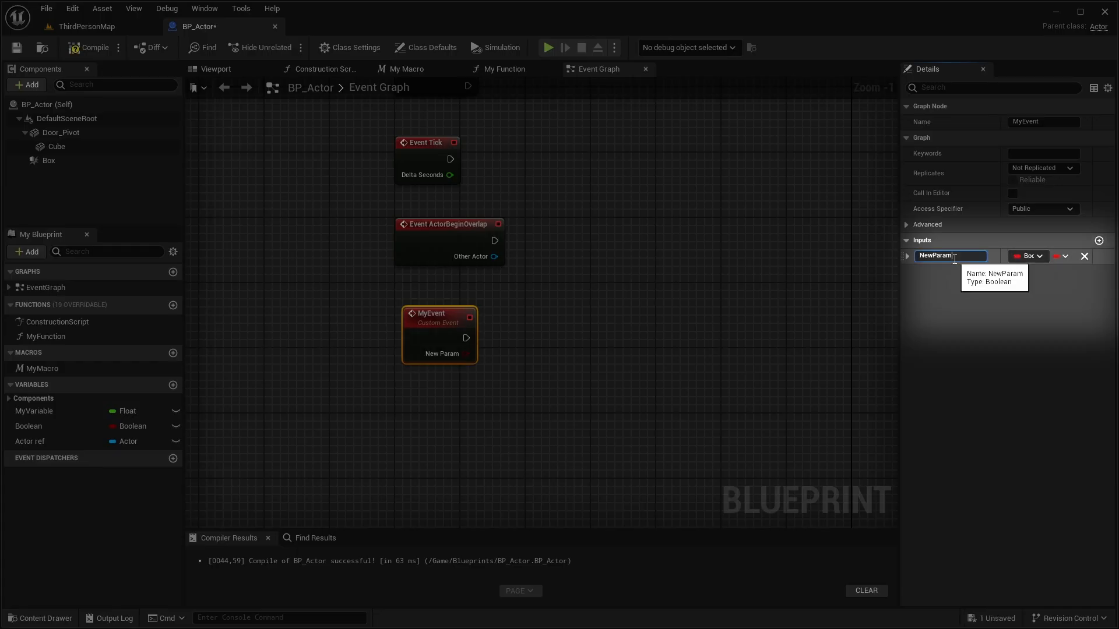
pyautogui.write('Boolean')
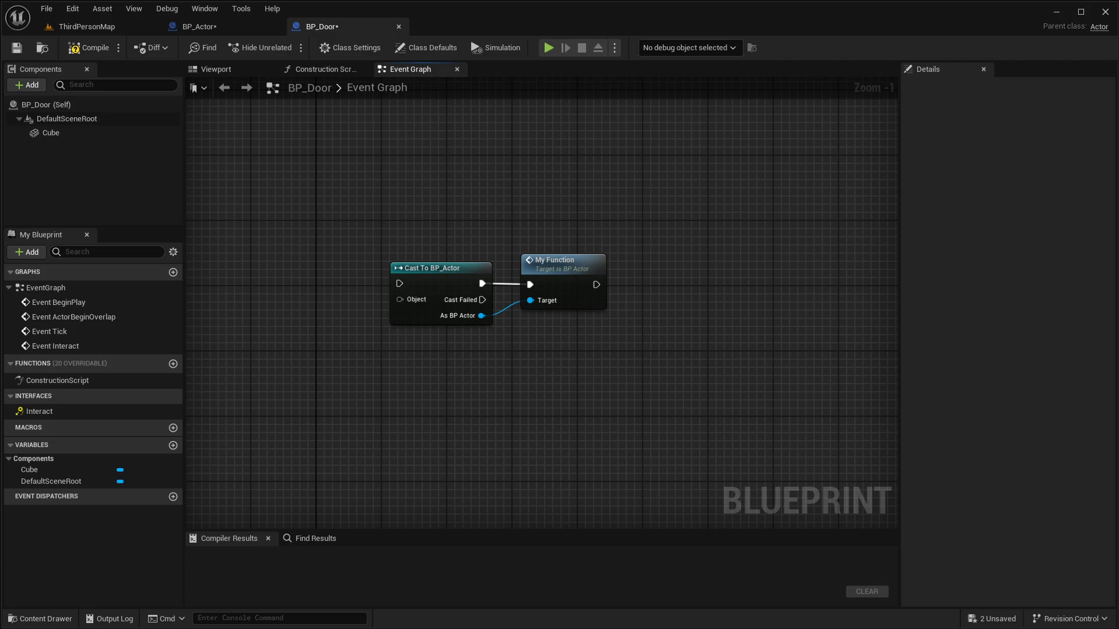
# - Give Increase Score an UpdatedScore output wired from the incremented Current Score
pyautogui.click(204, 27)
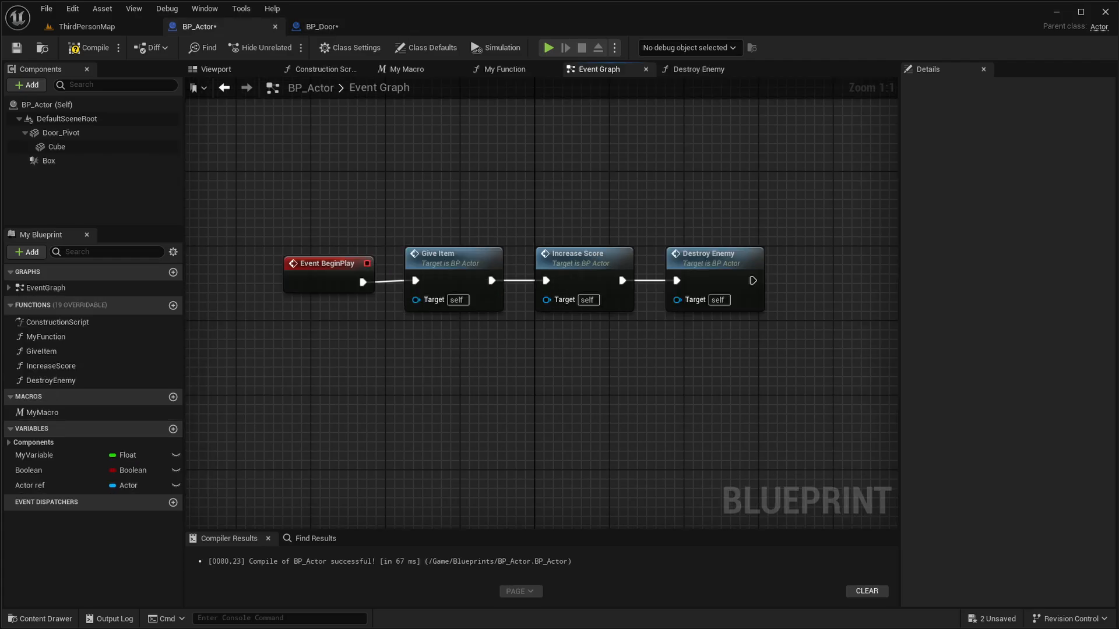
pyautogui.doubleClick(51, 365)
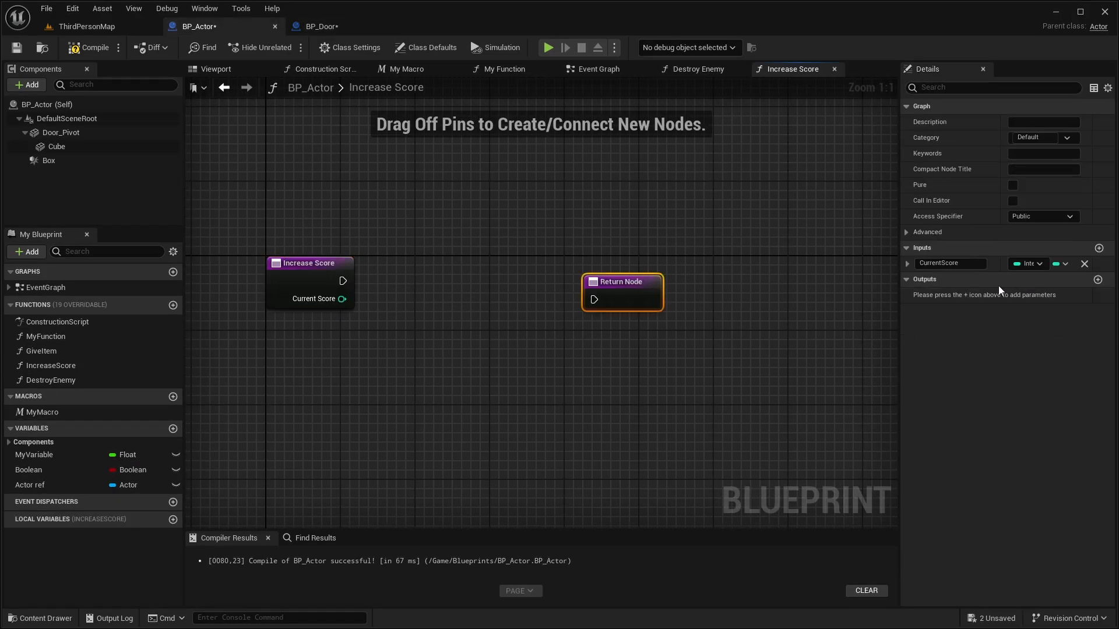
pyautogui.click(1098, 279)
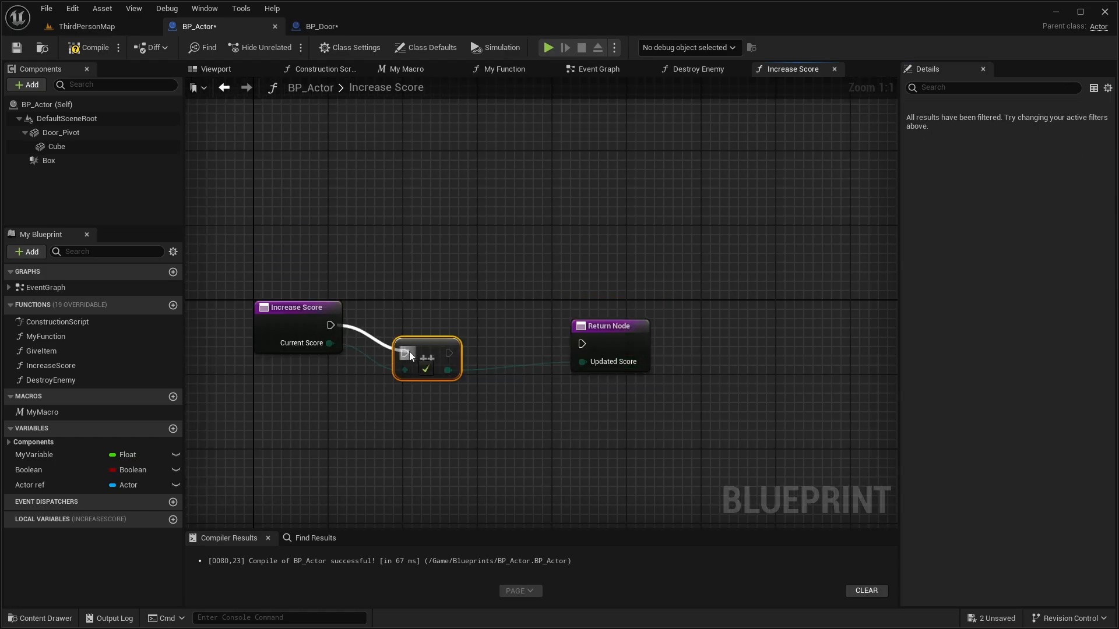
pyautogui.moveTo(427, 358); pyautogui.dragTo(409, 329)
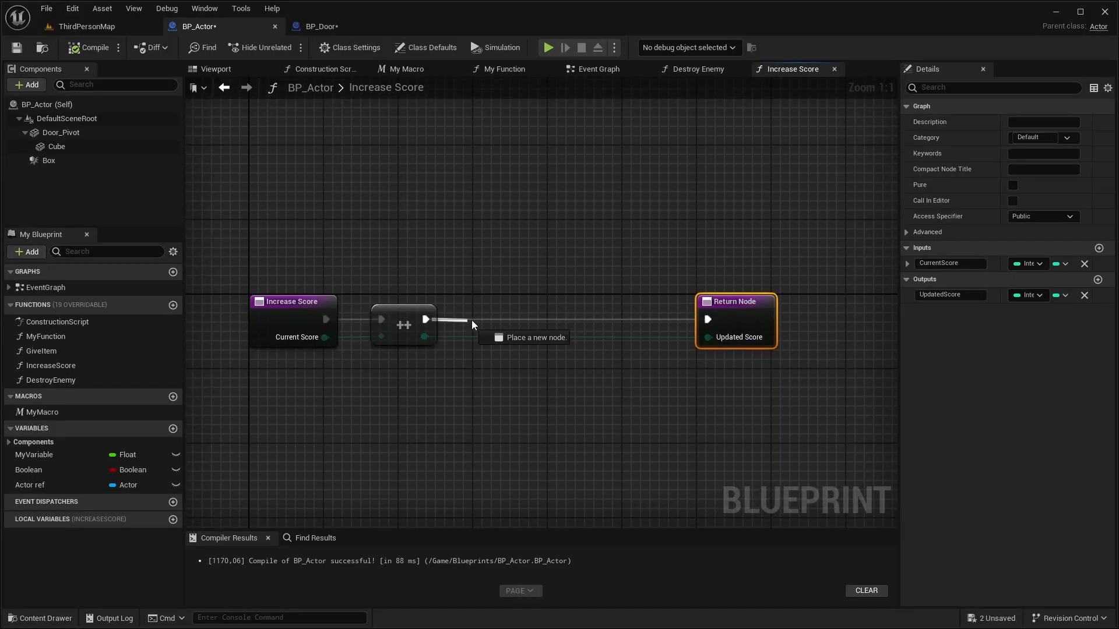
# - Search for a Delay node, then move to the BP_Actor_Child blueprint
pyautogui.write('dela')
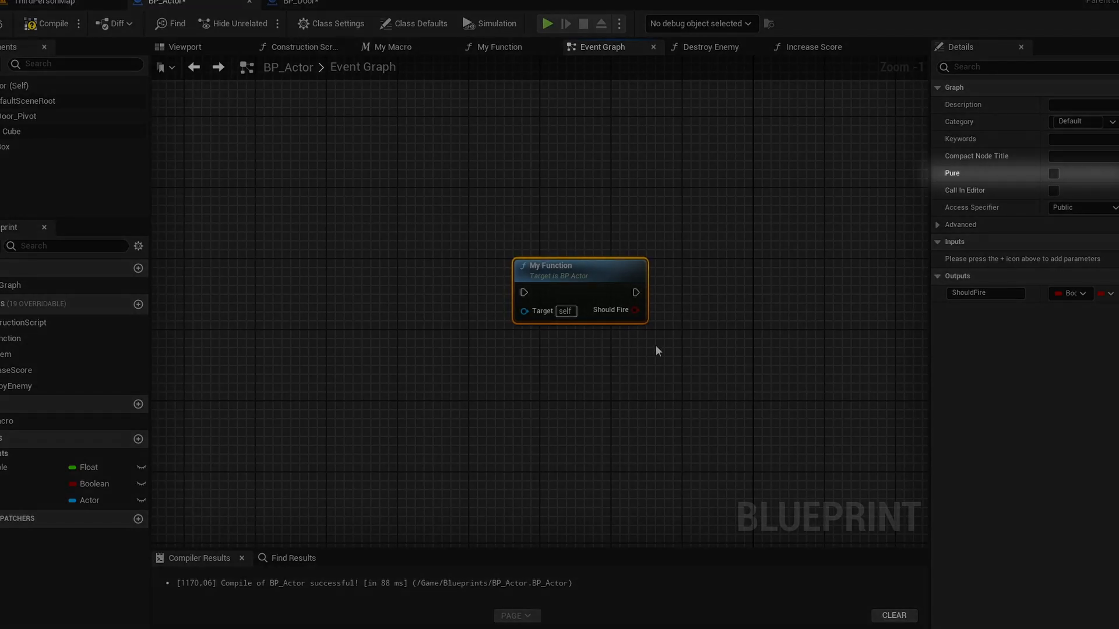
pyautogui.click(465, 26)
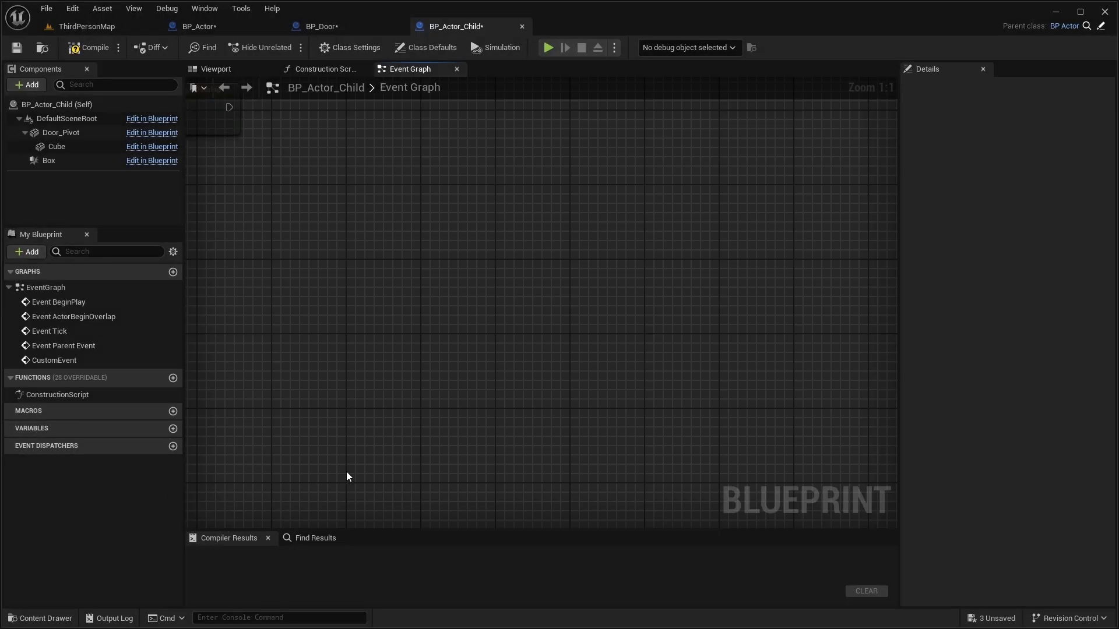
pyautogui.moveTo(210, 448)
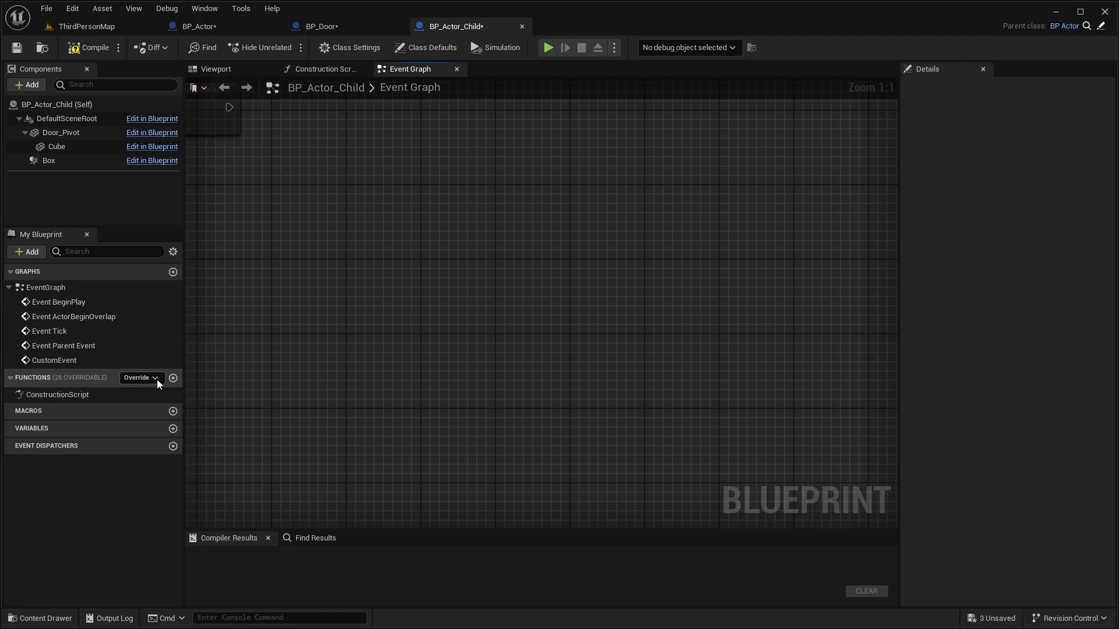
# - List the inherited BP_Actor functions that BP_Actor_Child can override
pyautogui.click(140, 377)
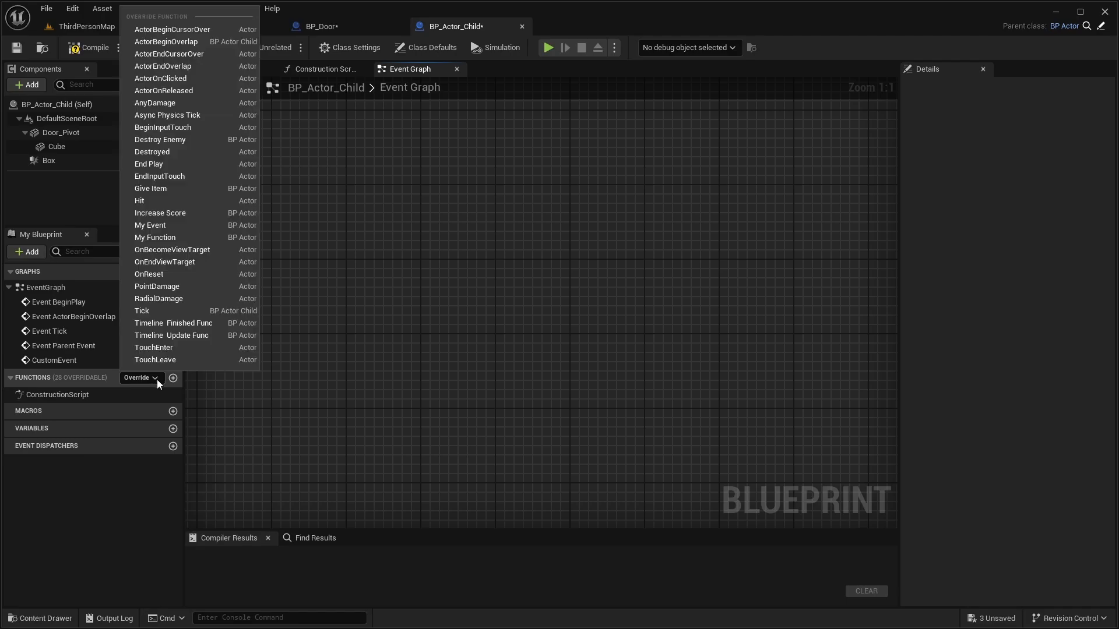
pyautogui.moveTo(232, 250)
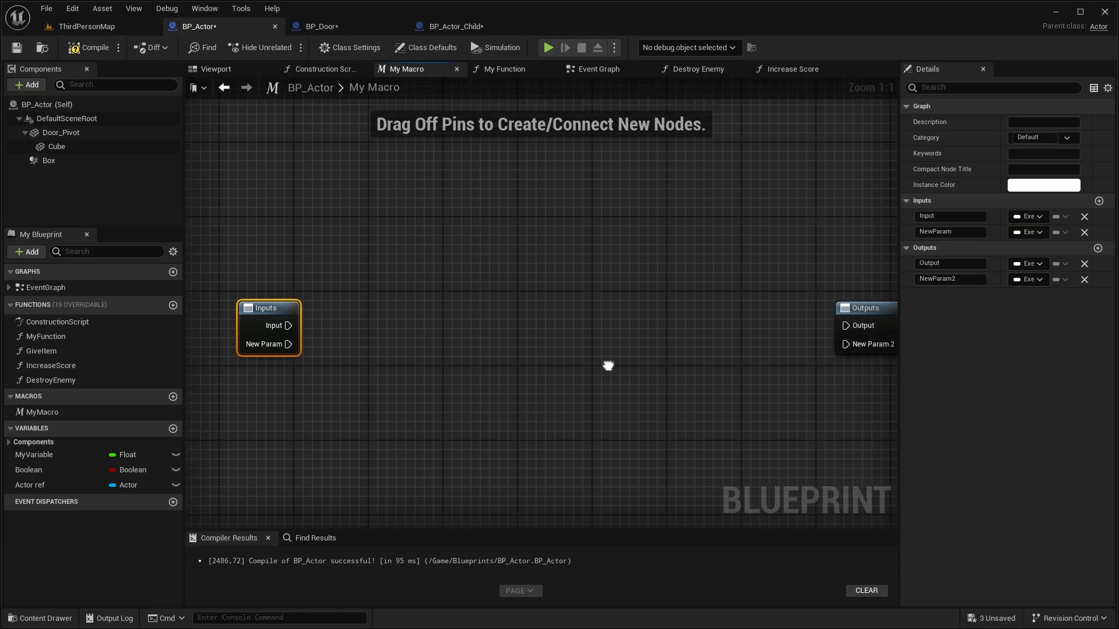
# - Add extra input and output parameters to My Macro
pyautogui.click(598, 69)
pyautogui.write('add timeline')
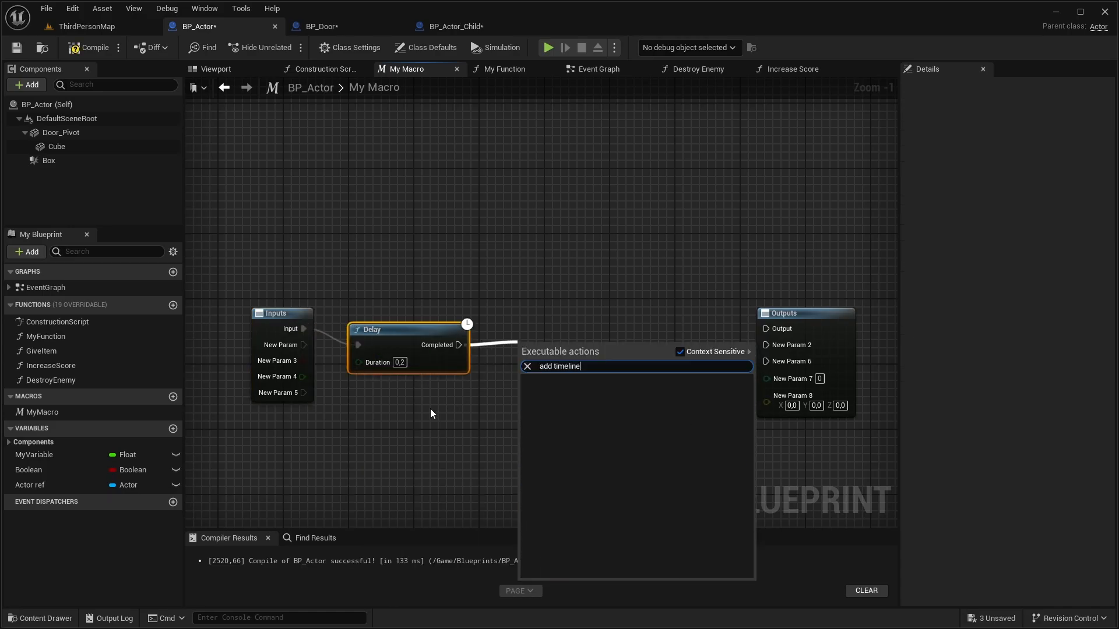
pyautogui.click(598, 68)
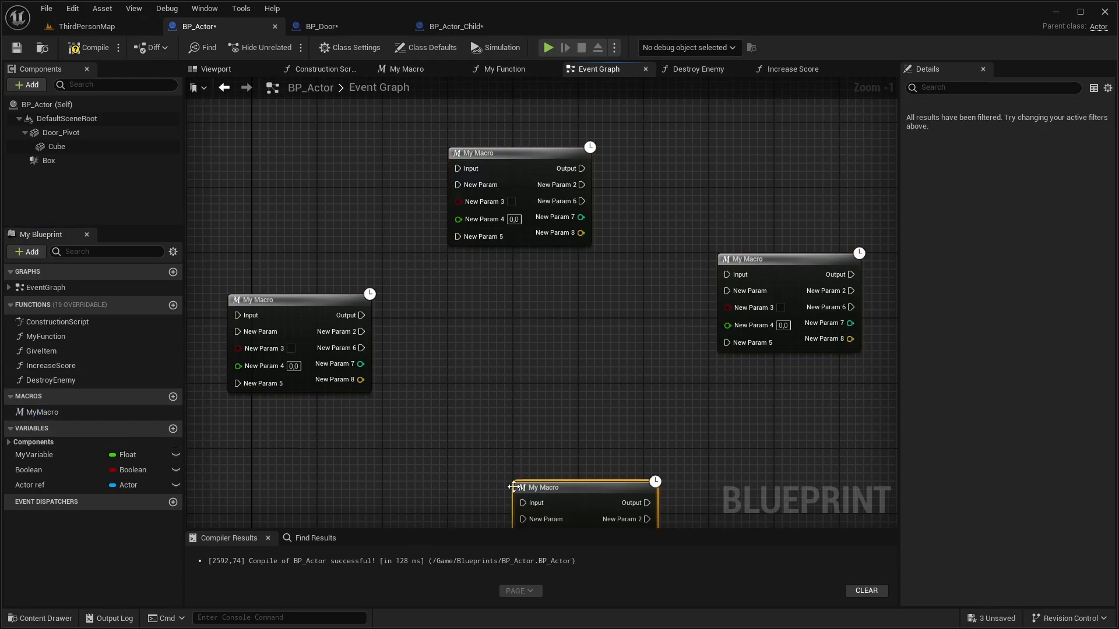
pyautogui.click(317, 26)
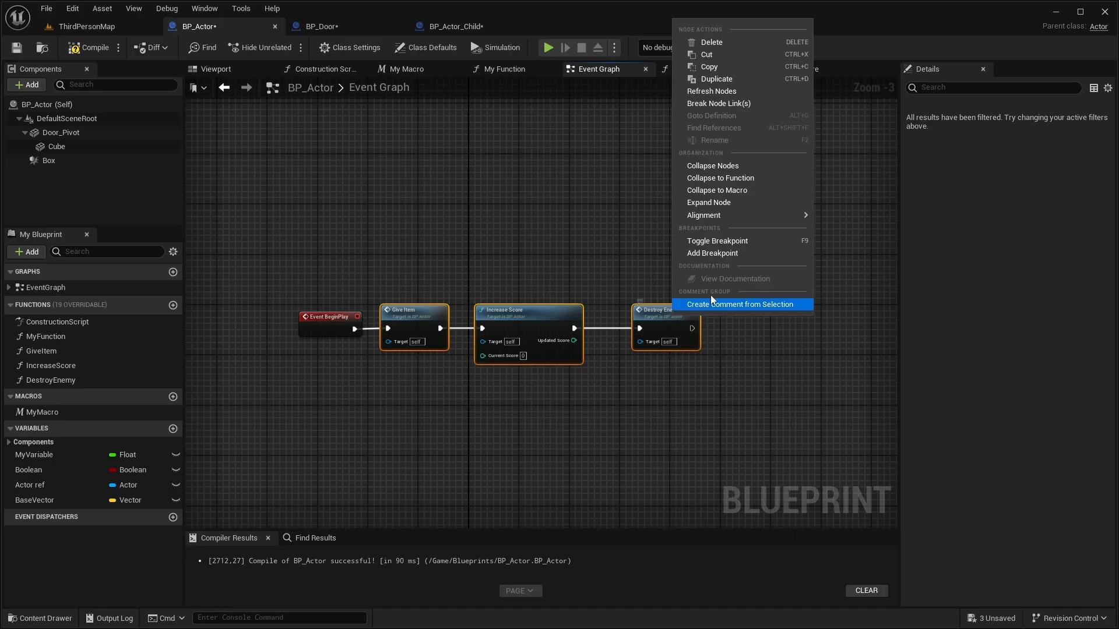
# - Create a comment around the Give Item, Increase Score and Destroy Enemy nodes
pyautogui.click(713, 166)
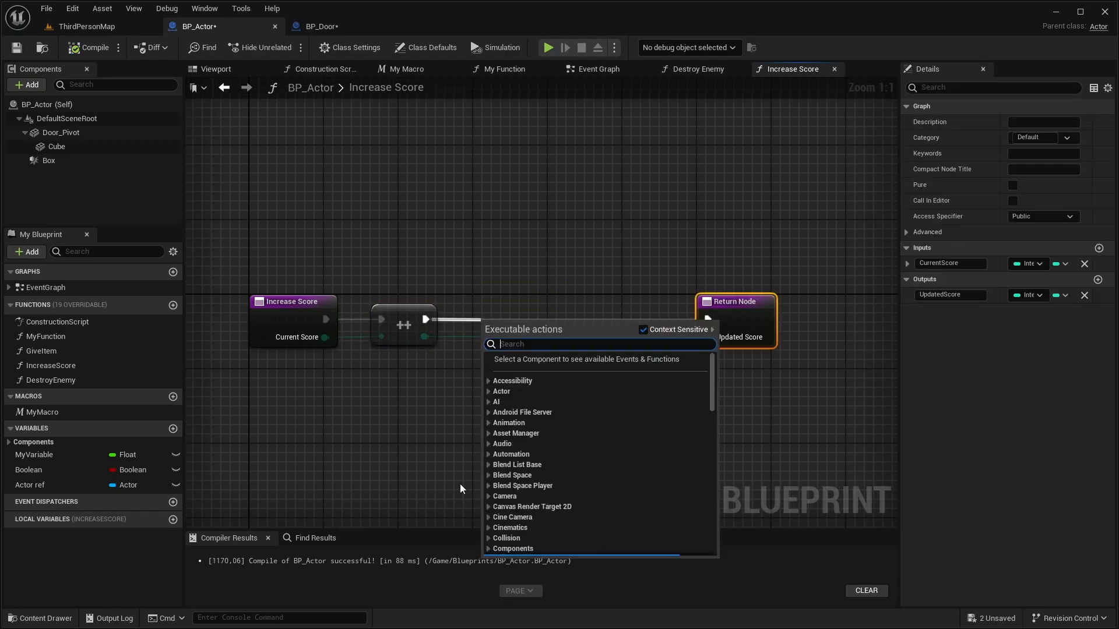
# - Search for a Delay node to follow the increment in Increase Score
pyautogui.write('delay')
pyautogui.write('add timelin')
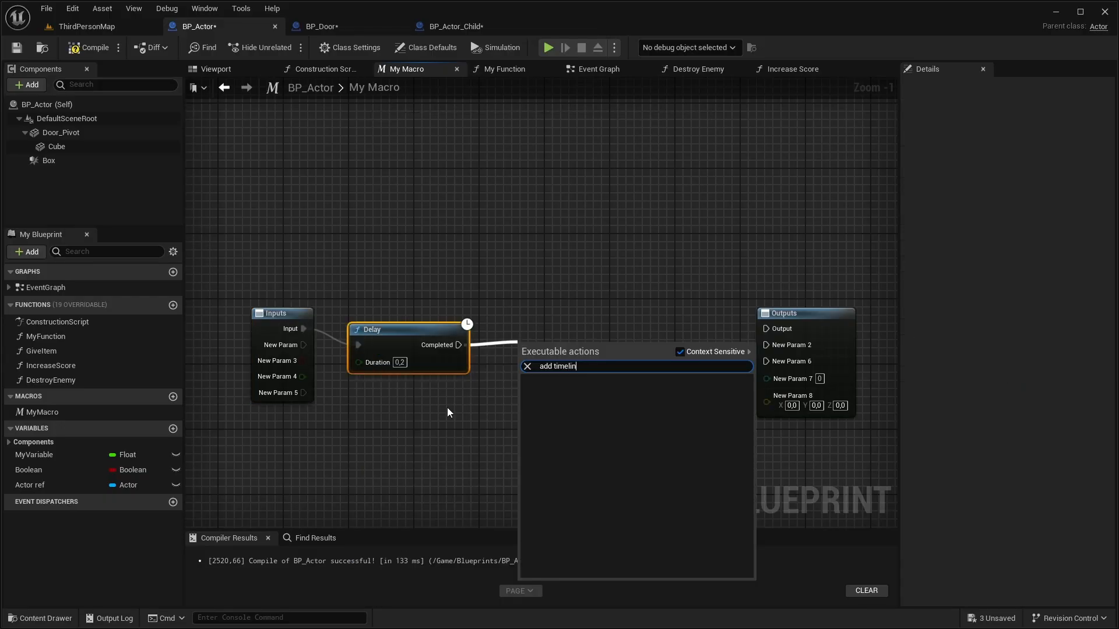
# - Collapse the Give Item, Increase Score and Destroy Enemy calls into one collapsed graph
pyautogui.click(322, 26)
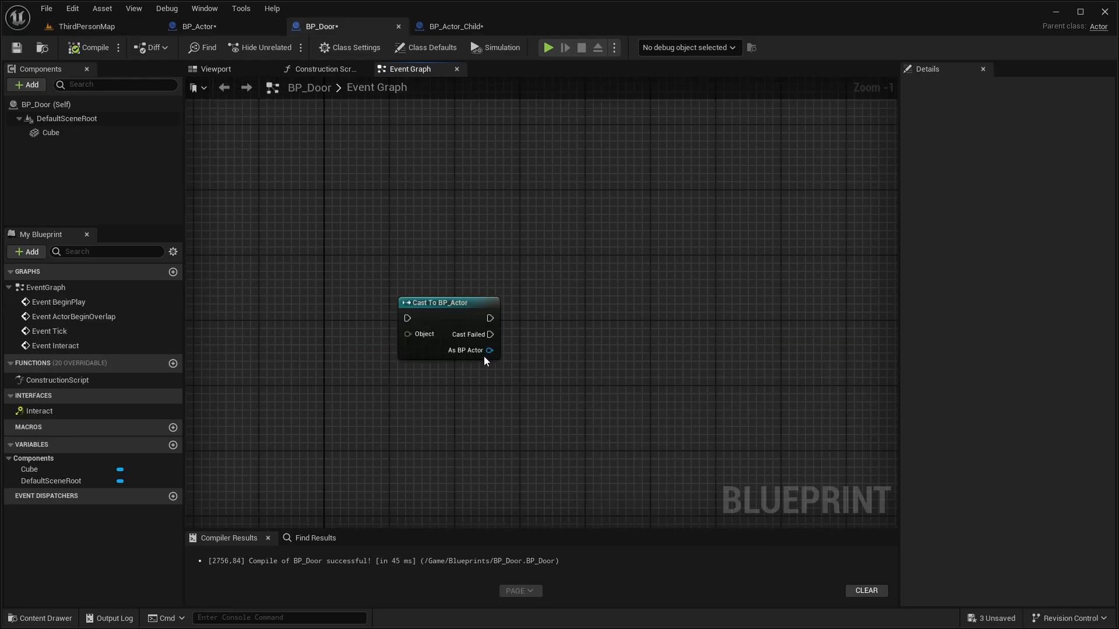
pyautogui.moveTo(489, 349); pyautogui.dragTo(528, 356)
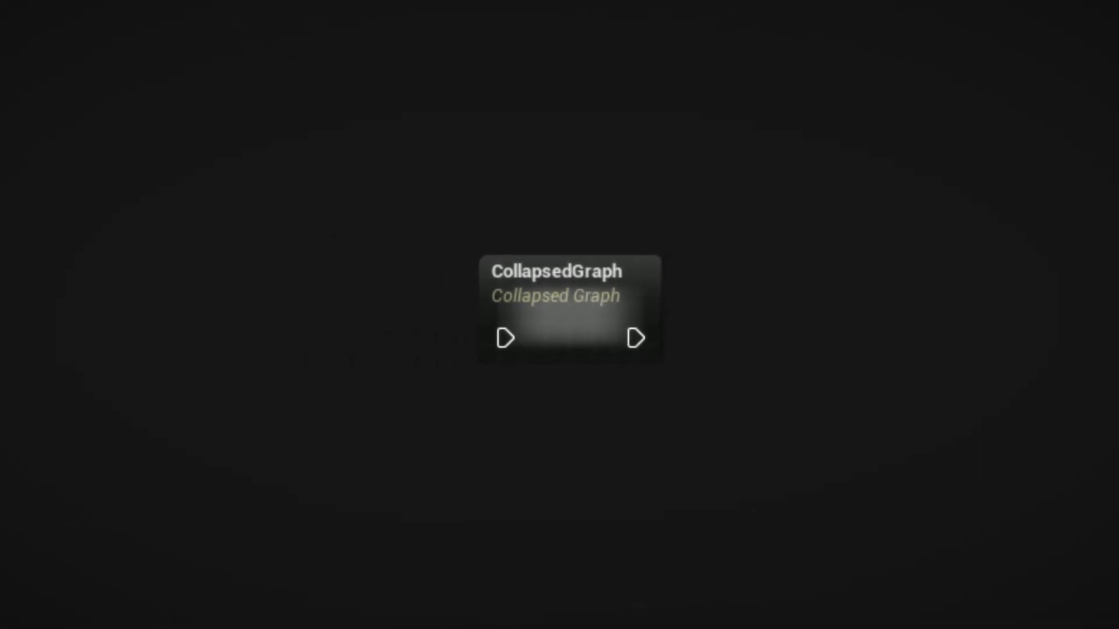
pyautogui.rightClick(671, 310)
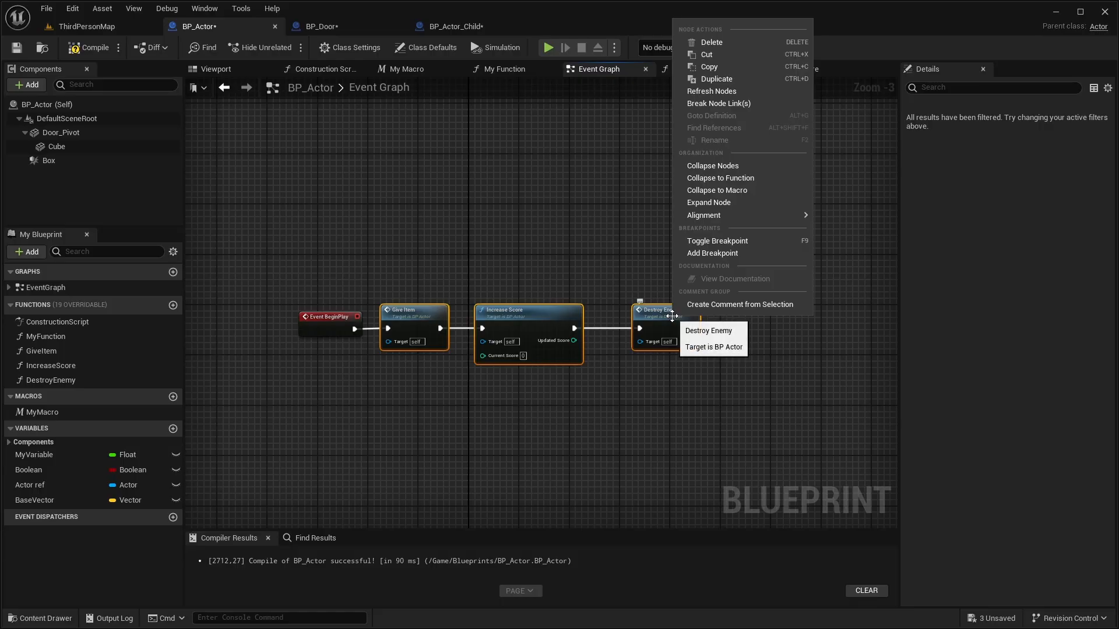
pyautogui.click(720, 177)
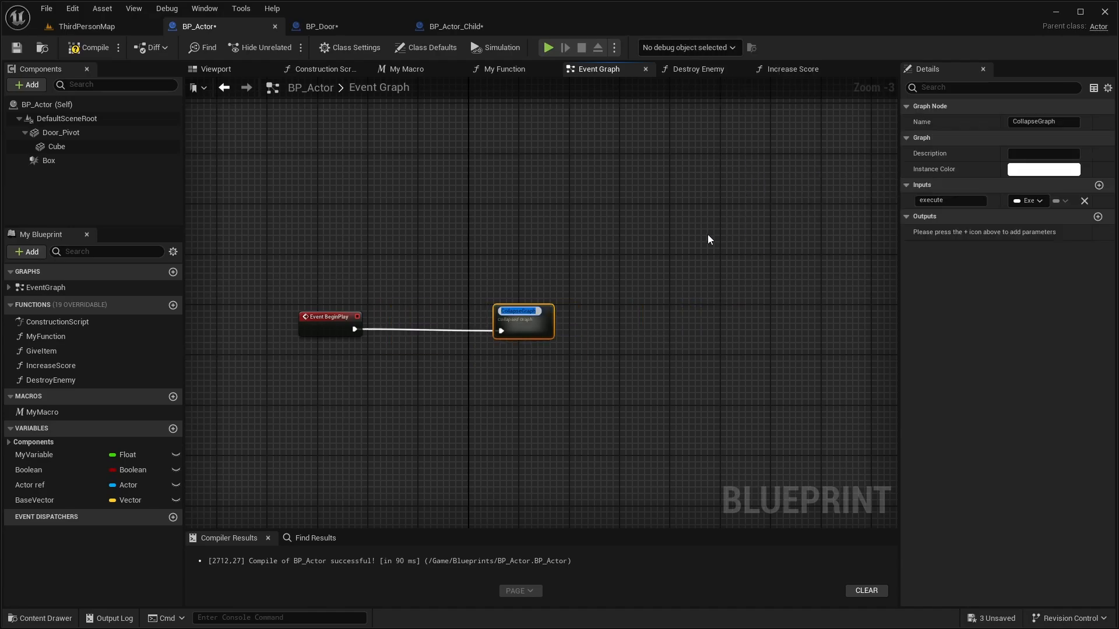